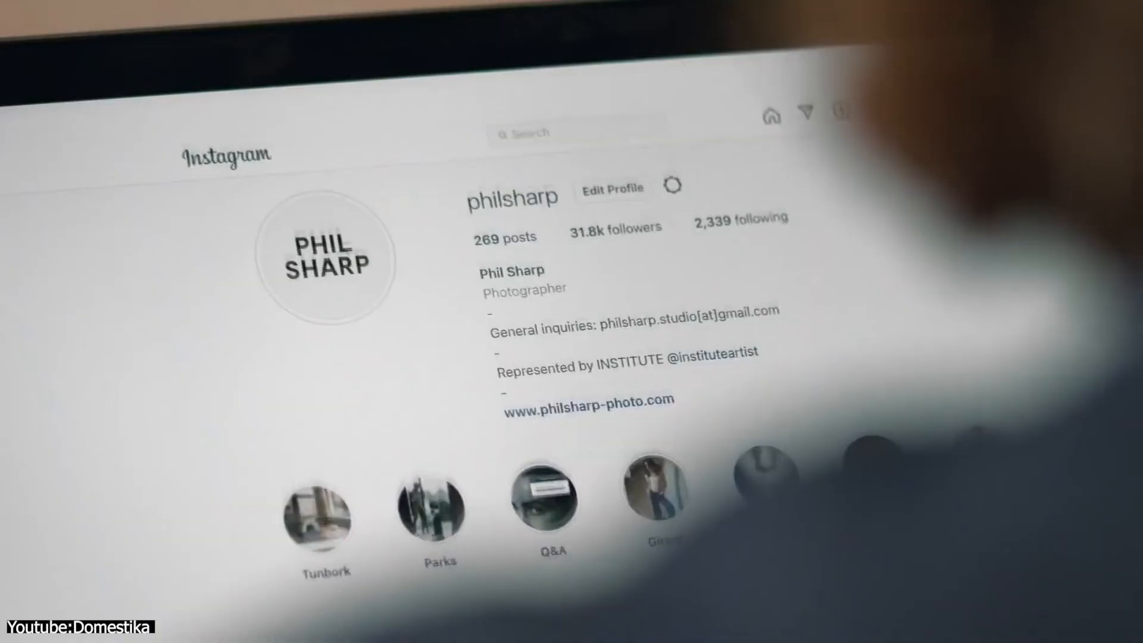
# Apply a Polar Coordinates smart filter to Layer 1, wrapping the stripes into concentric rings
pyautogui.scroll(-3)
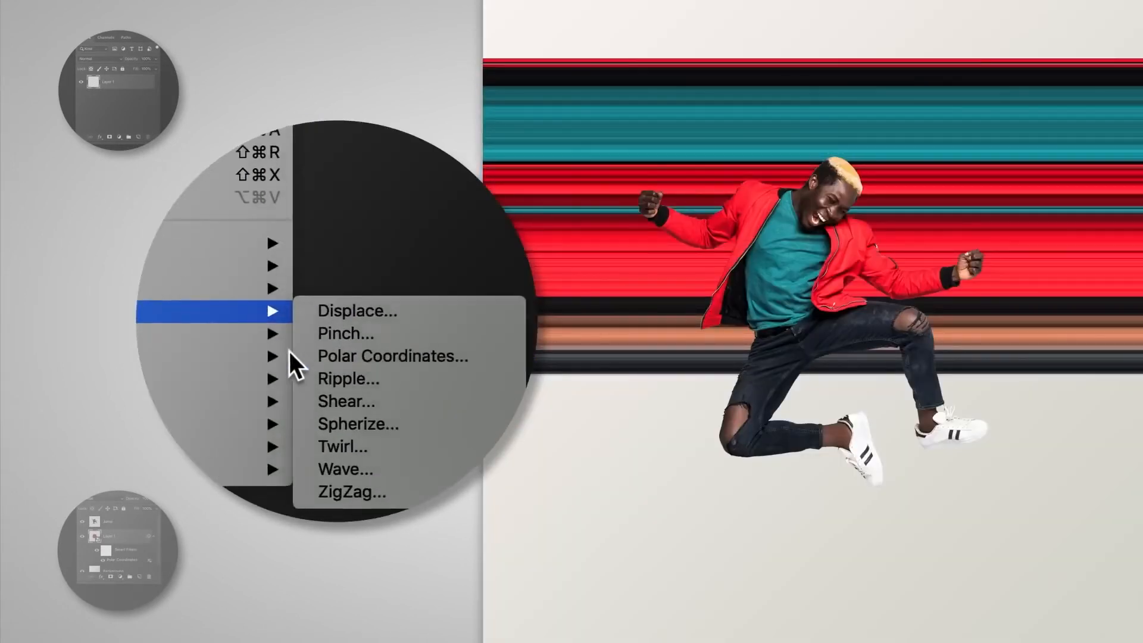
pyautogui.click(393, 356)
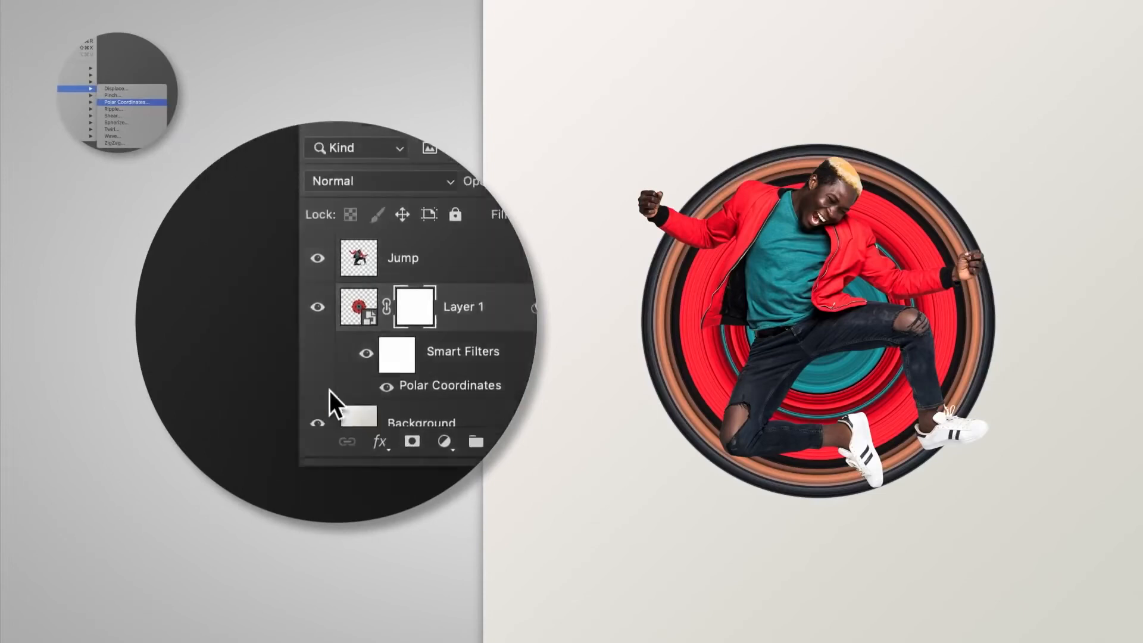